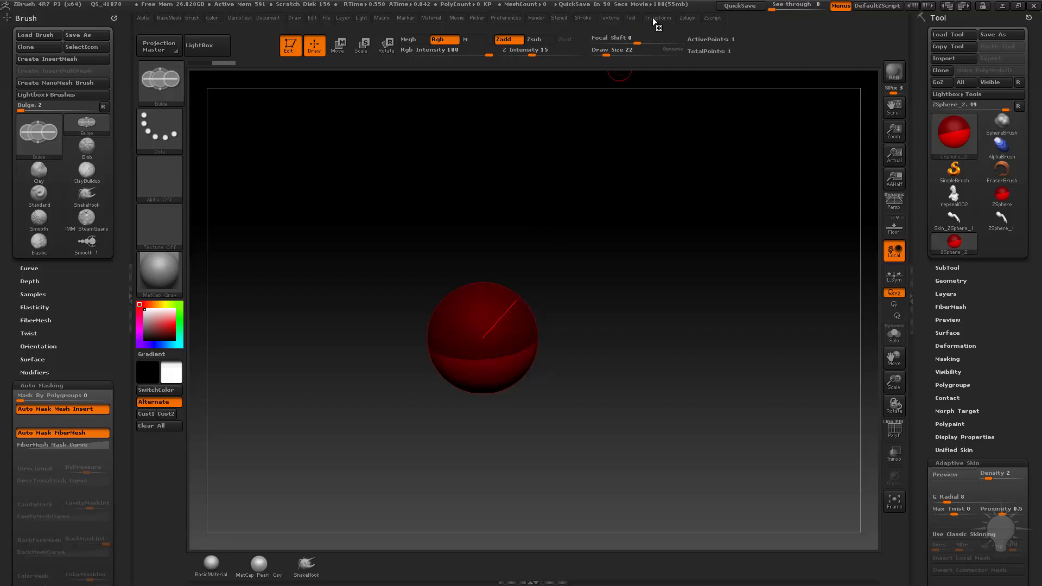
- Add child ZSpheres below the root sphere to form the torso and a hip sphere
left_click(656, 18)
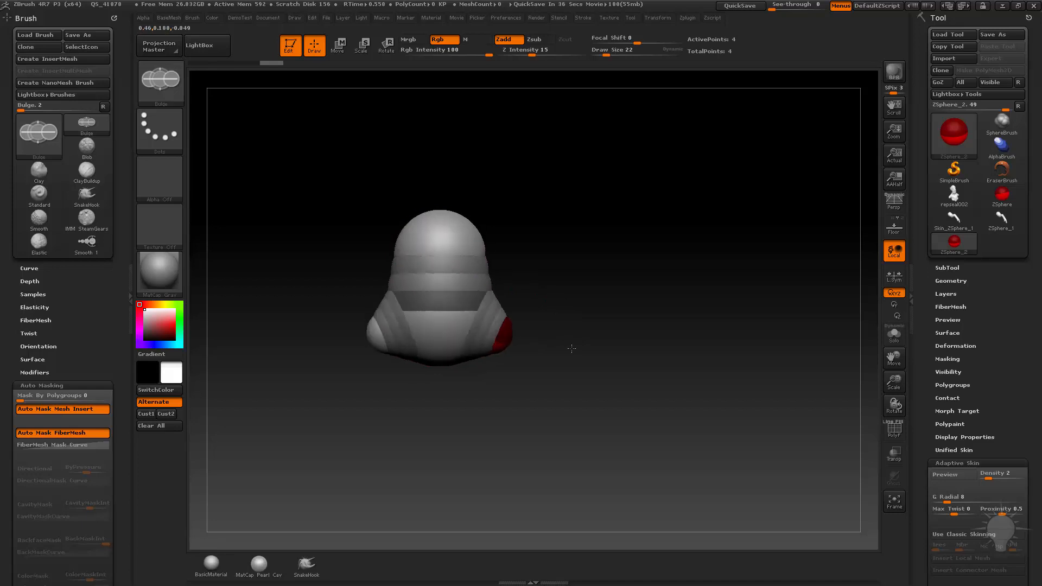
left_click_drag(436, 313, 498, 352)
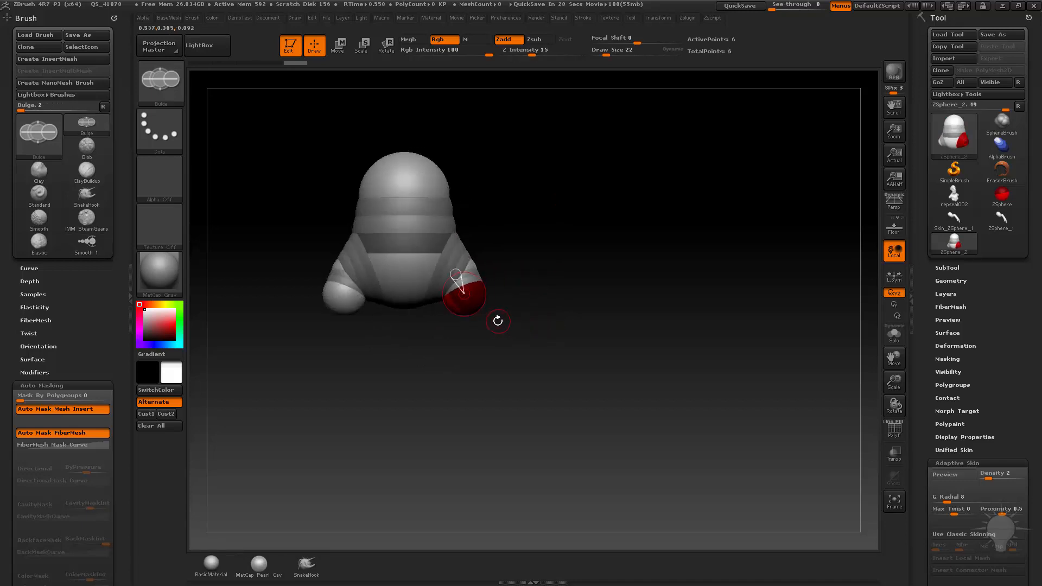
- In Move mode, pull the hip sphere's child down into a full-length leg
left_click(337, 42)
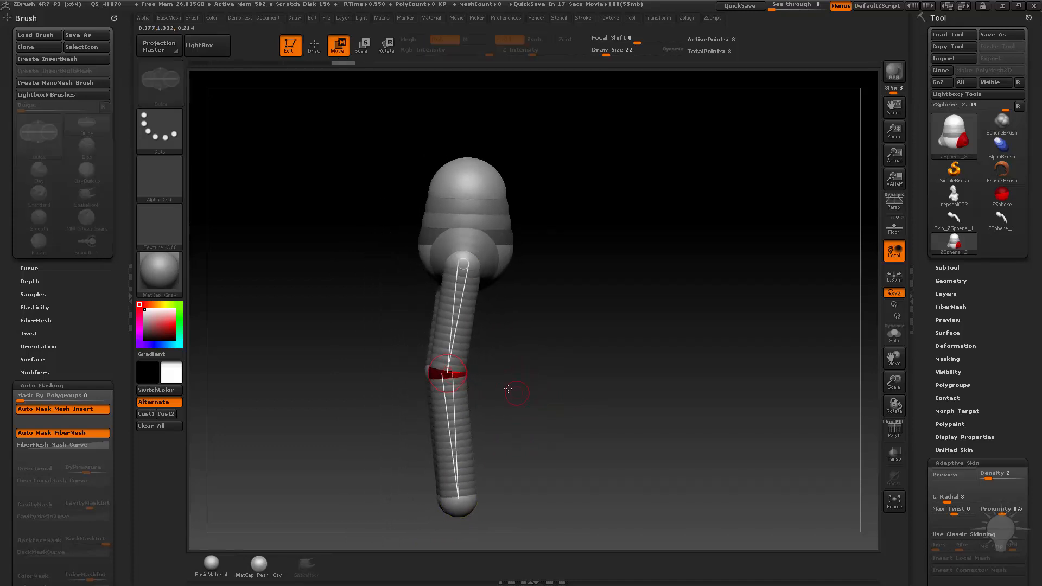
left_click_drag(447, 372, 475, 494)
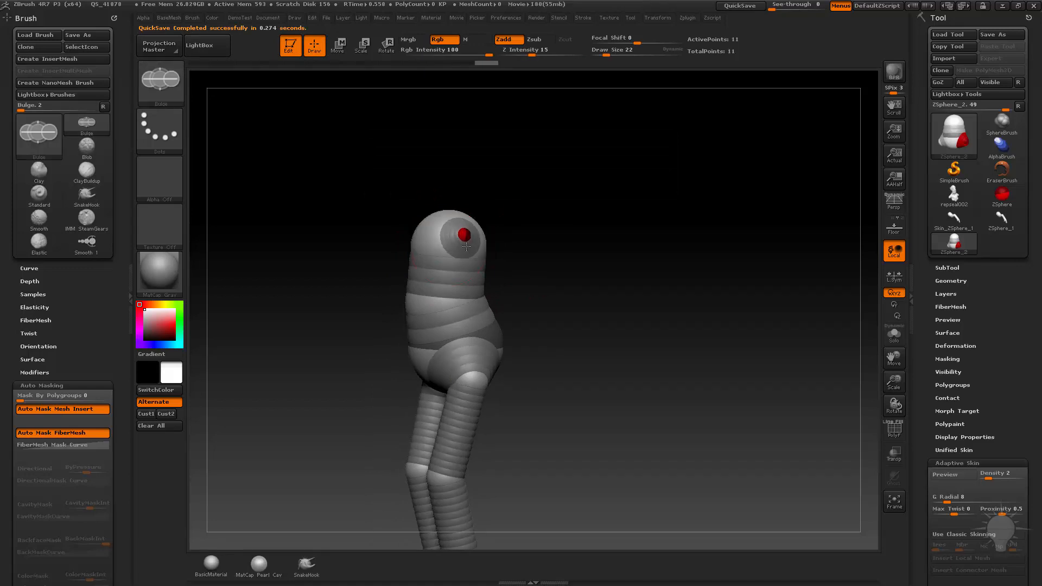
- Pull an arm sphere out from the shoulder, then return to Draw mode for new spheres
left_click_drag(465, 249, 425, 272)
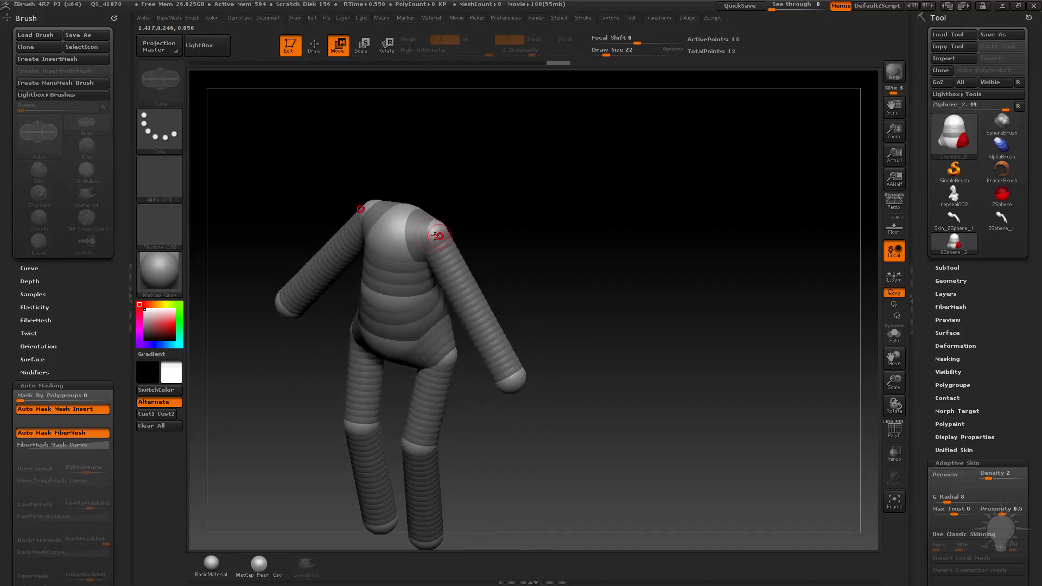
left_click(362, 45)
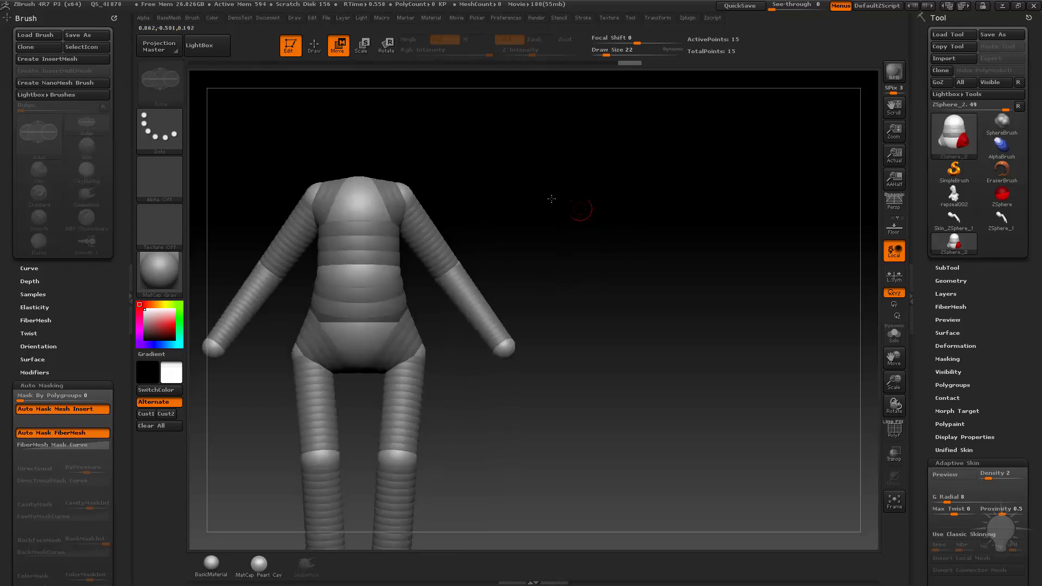
left_click(385, 45)
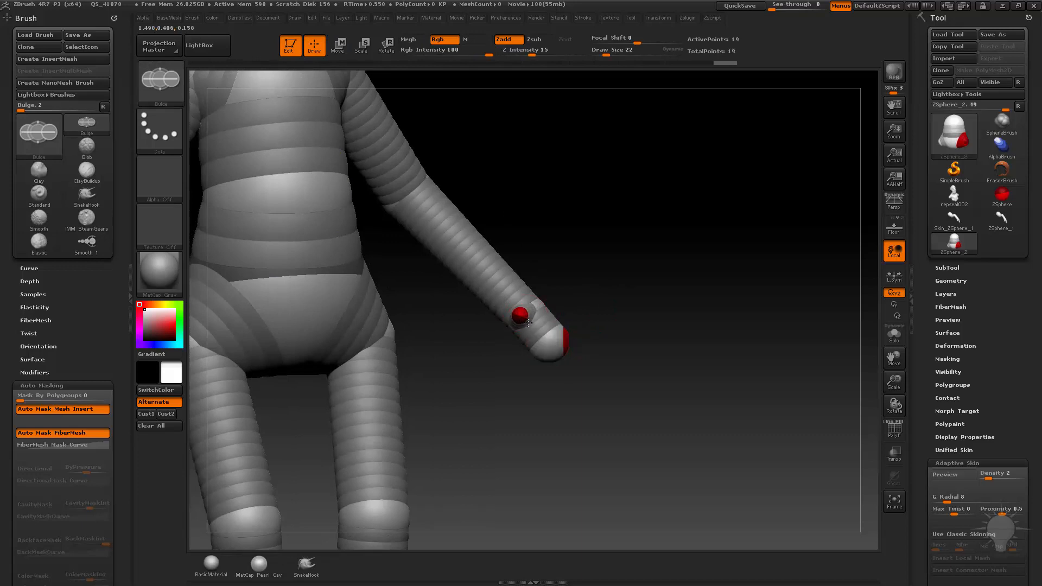
- Add small finger ZSpheres around the wrist to start the hand
left_click_drag(525, 319, 620, 287)
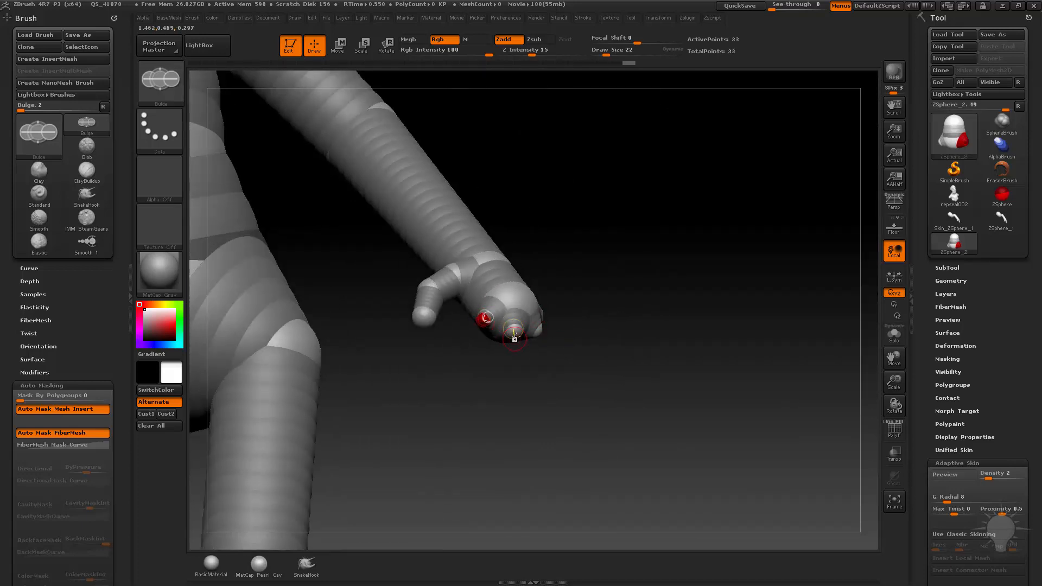
left_click_drag(514, 332, 541, 342)
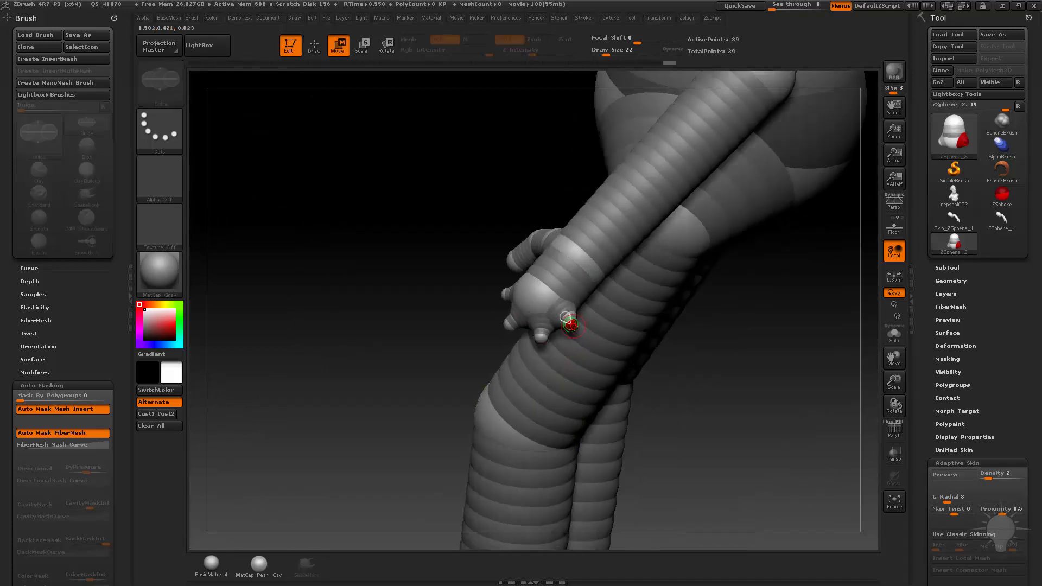
- Drag the finger spheres outward from the palm into longer, angled digits
left_click_drag(568, 325, 541, 367)
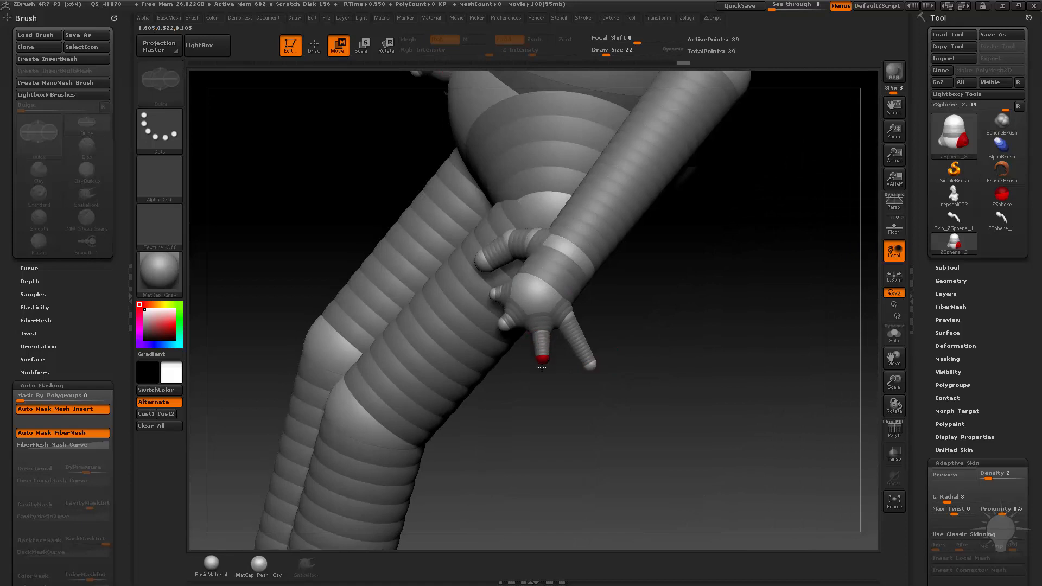
left_click_drag(541, 359, 589, 364)
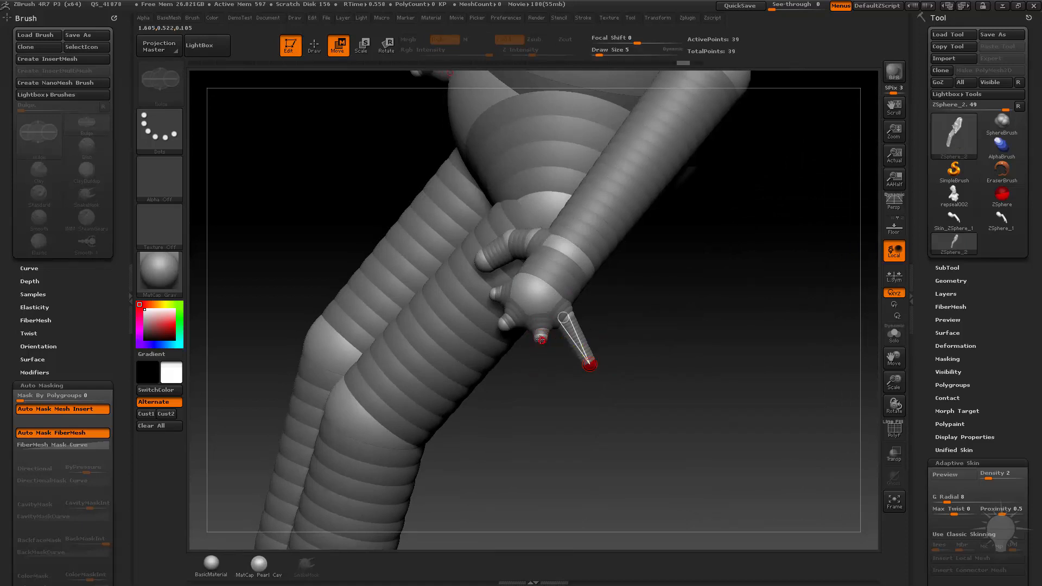
left_click_drag(585, 364, 494, 377)
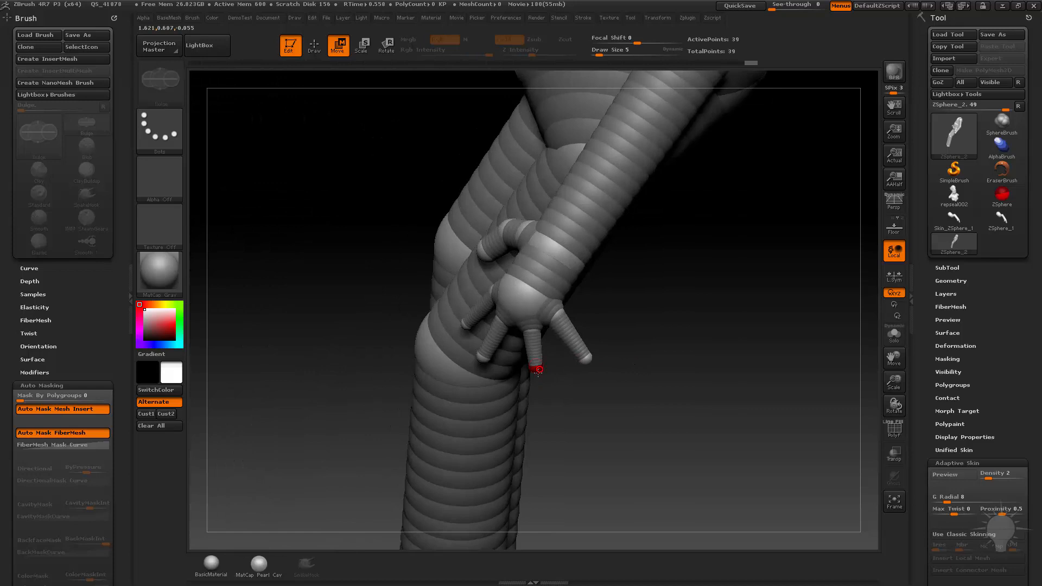
left_click_drag(537, 371, 578, 361)
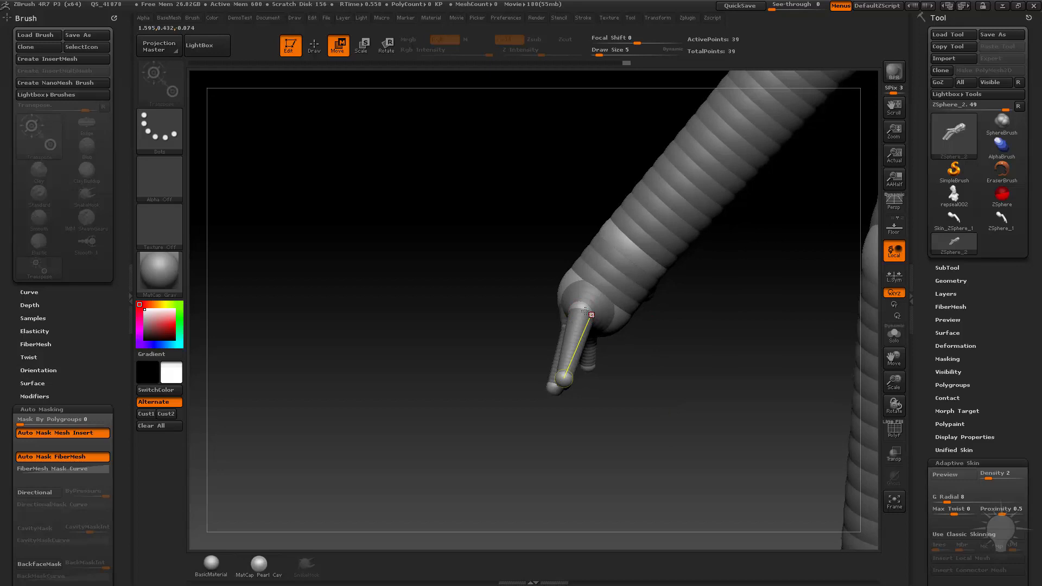
- Position and bend the finger joints and adjust the spread of the fingers
left_click_drag(590, 314, 584, 378)
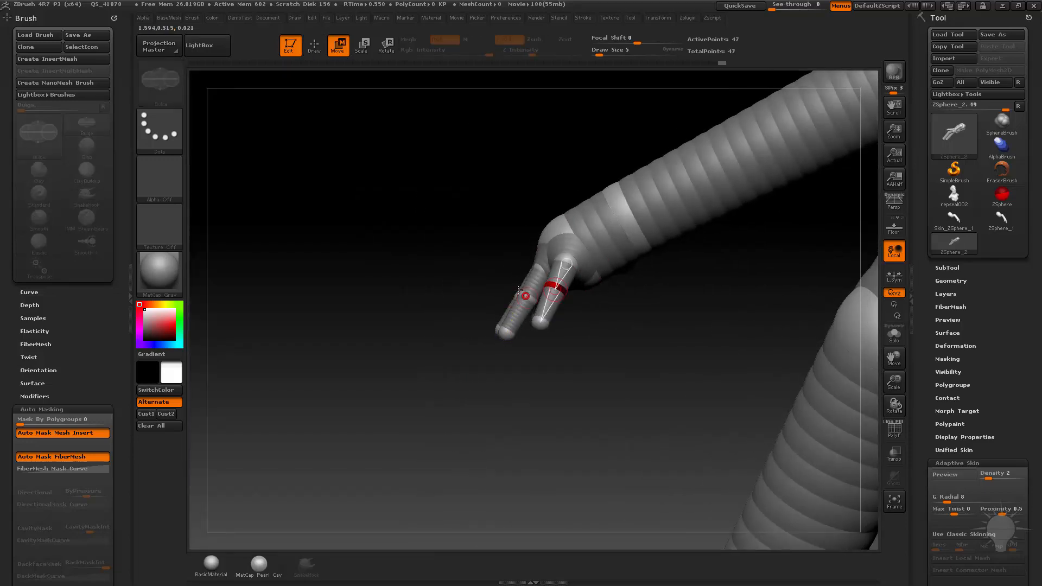
left_click_drag(525, 295, 568, 291)
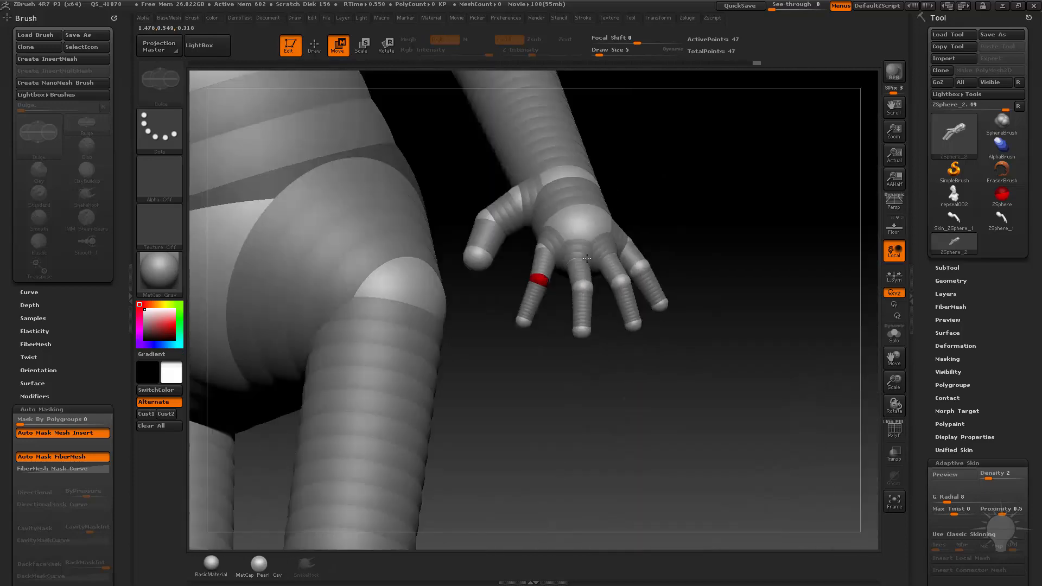
left_click_drag(585, 259, 664, 306)
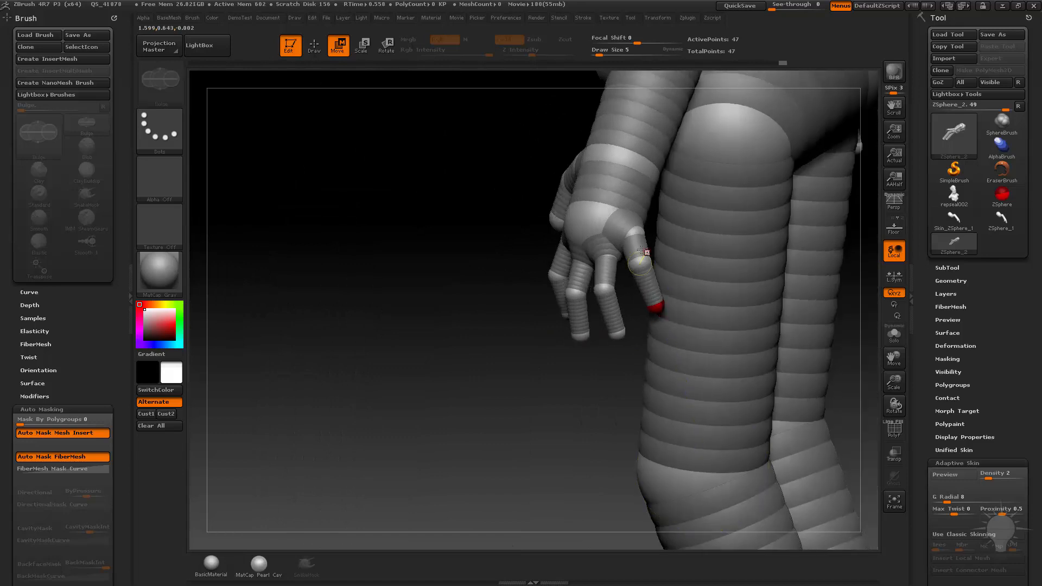
- In Scale mode, shrink the fingertip sphere to taper the finger
left_click(362, 41)
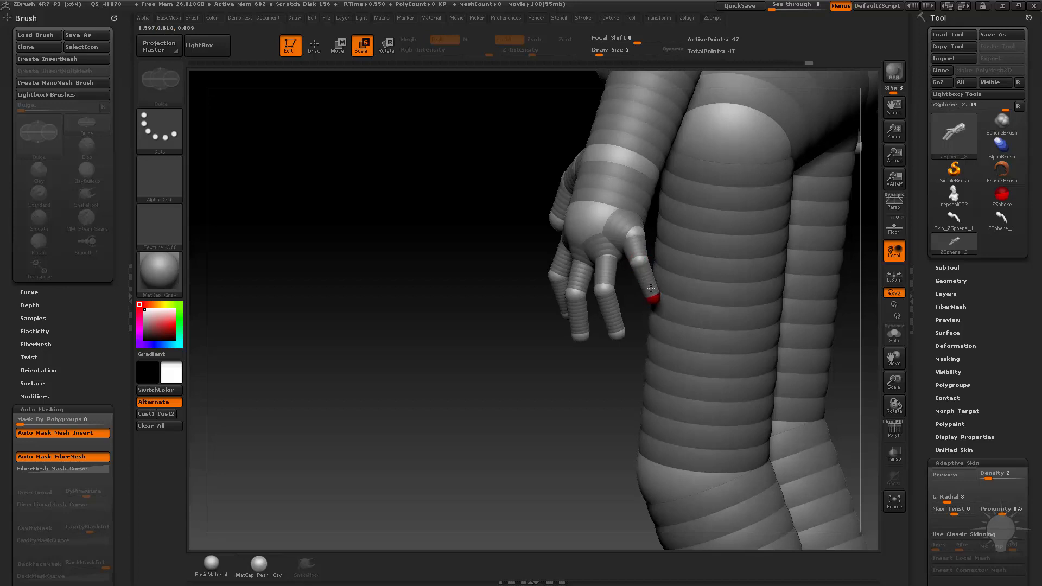
left_click_drag(651, 286, 703, 283)
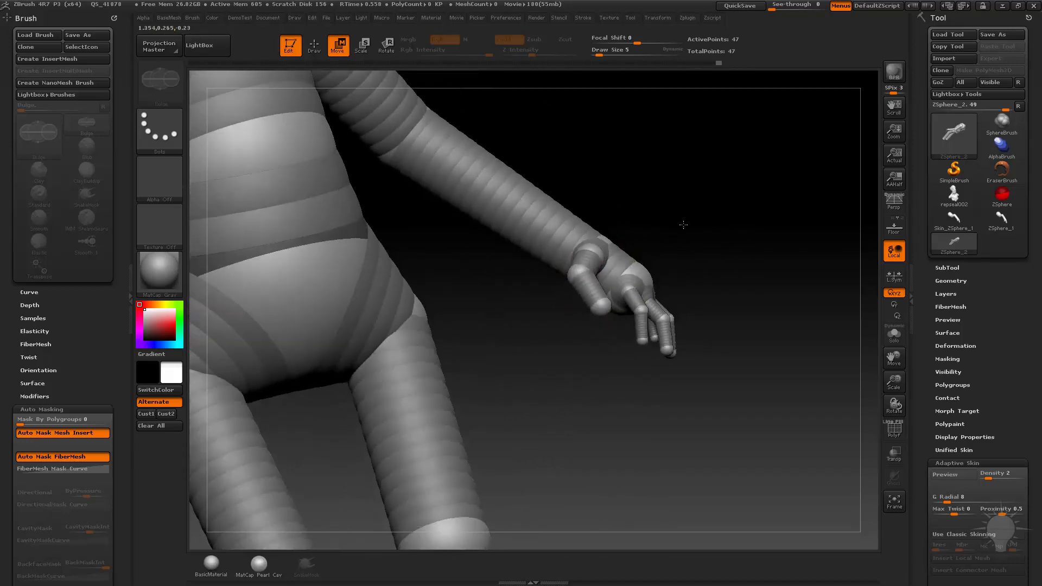
- Raise a neck ZSphere up from the top of the torso
left_click_drag(683, 225, 631, 255)
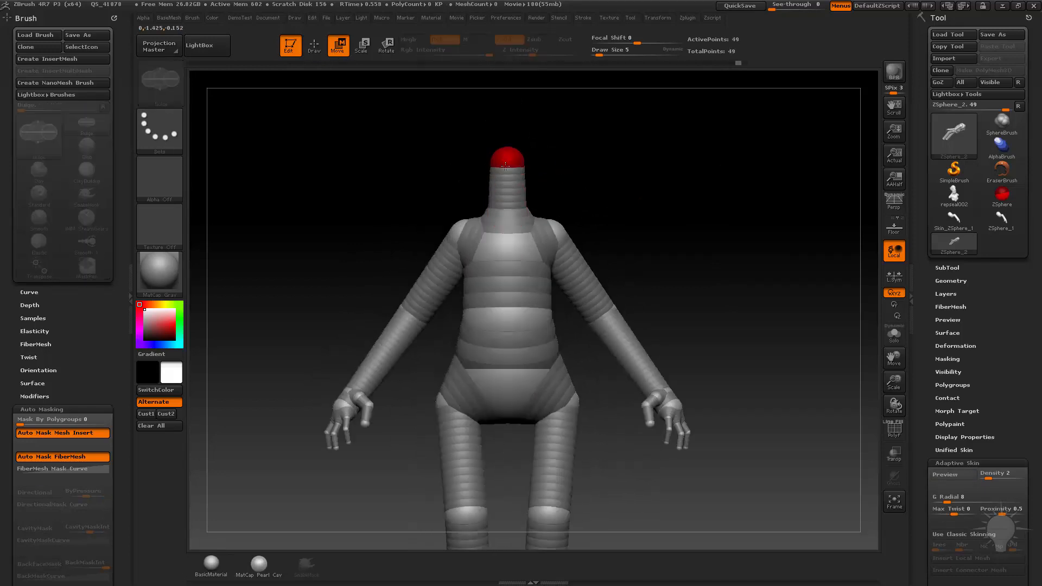
- Draw ankle spheres, then switch to Move to drag them forward into feet
left_click(361, 45)
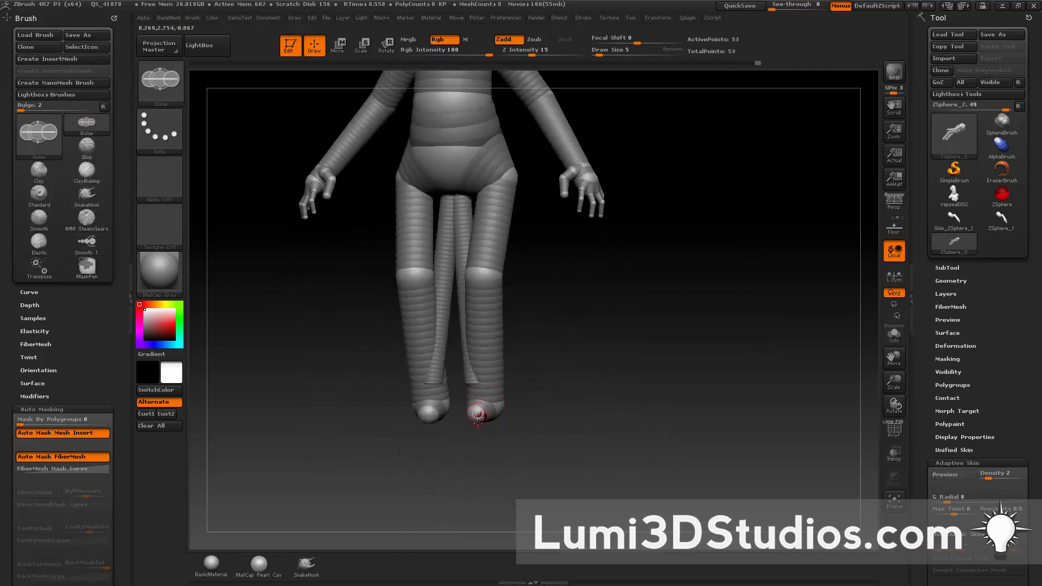
left_click(337, 41)
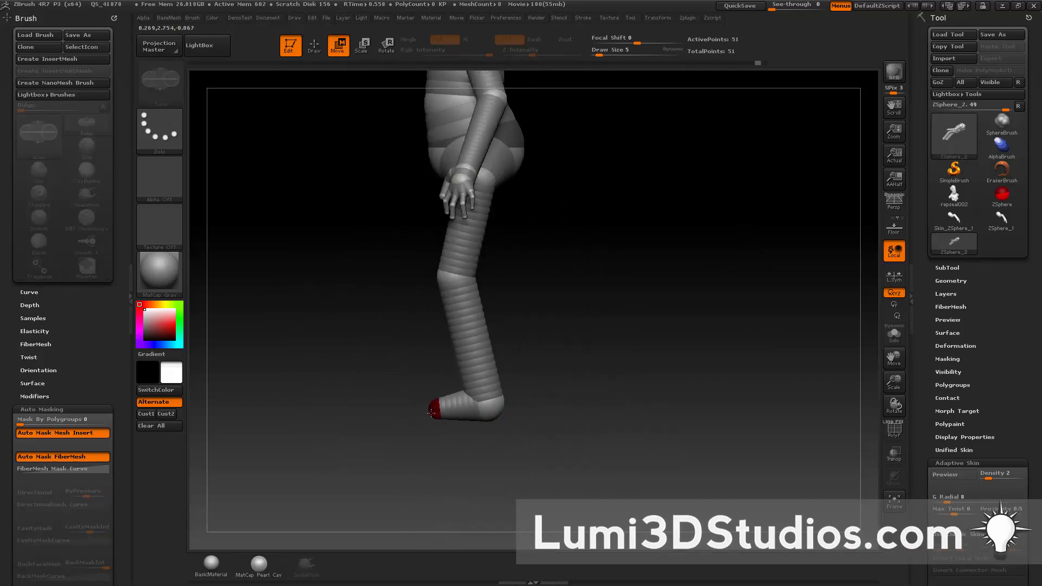